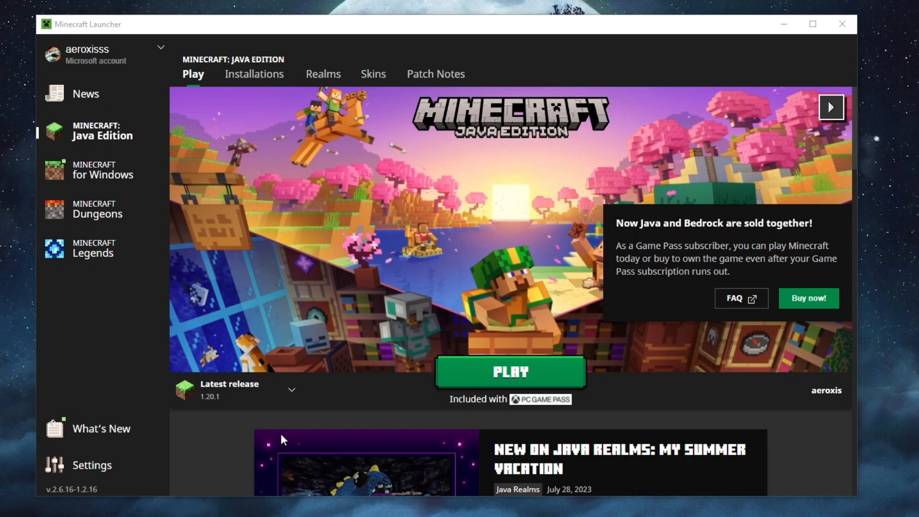
mouse_move(128, 430)
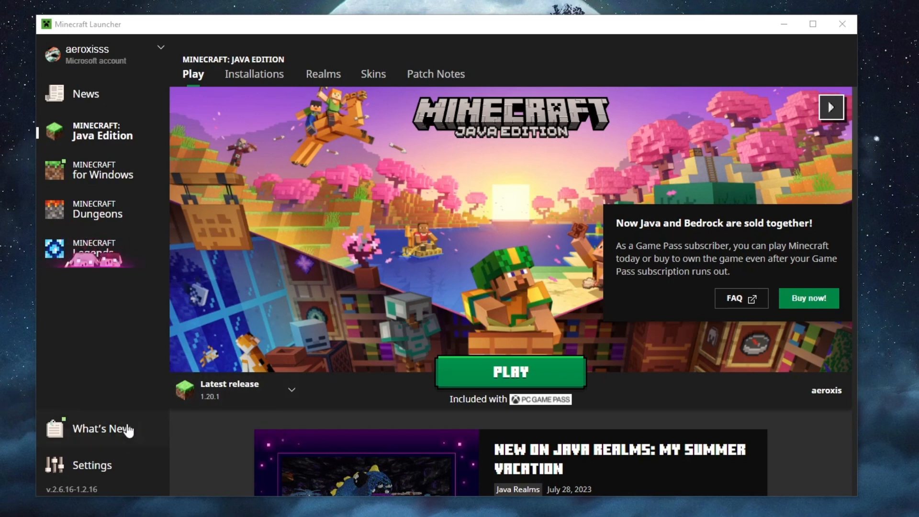
mouse_move(92, 465)
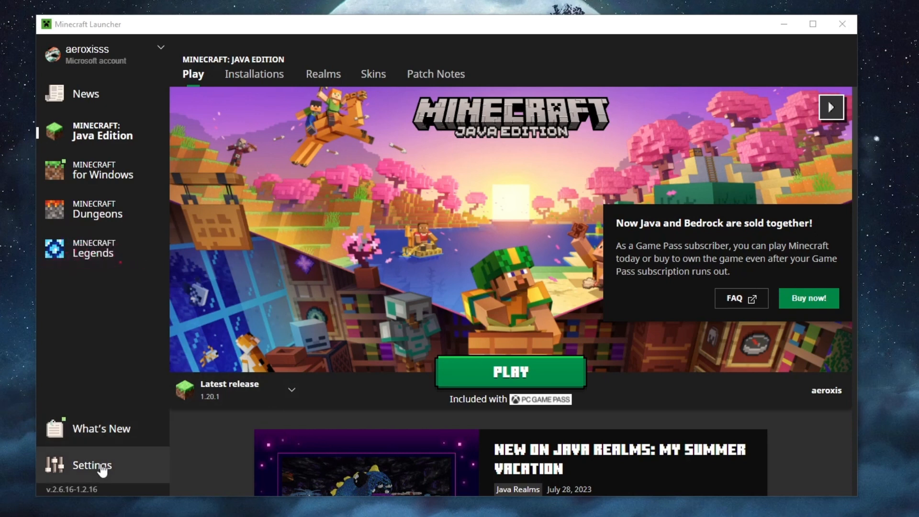
Show the launcher's Accounts settings listing the active Microsoft account
click(91, 465)
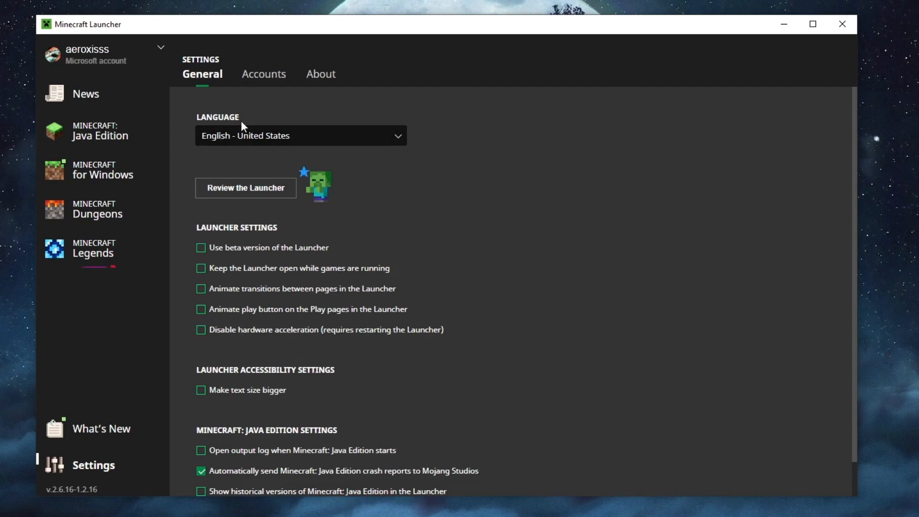
mouse_move(264, 74)
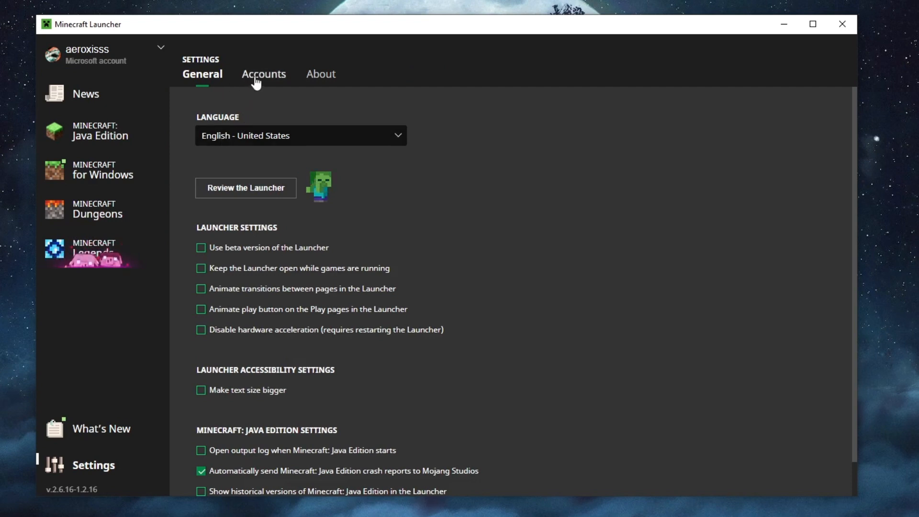
click(264, 74)
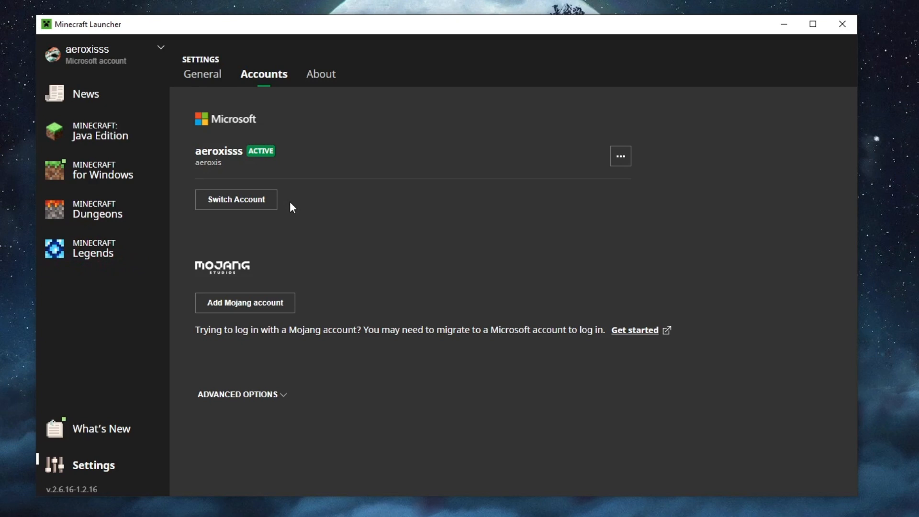
mouse_move(321, 246)
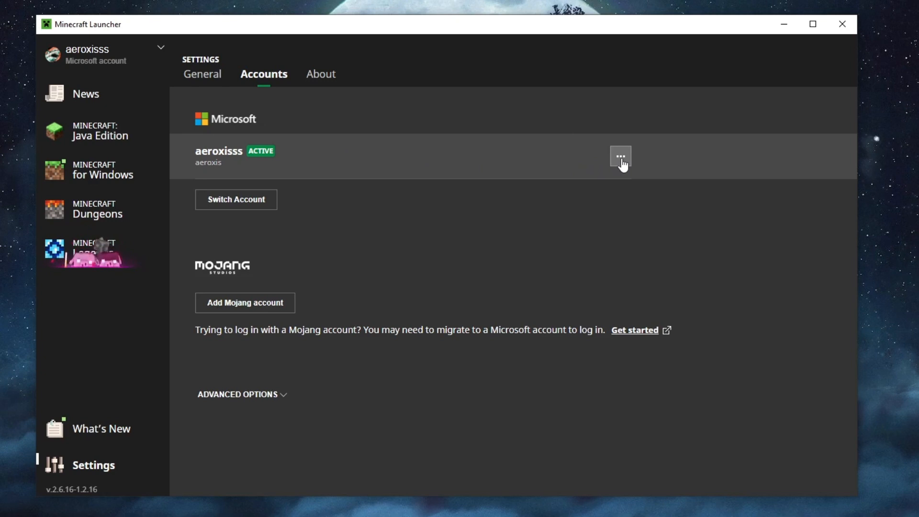
Bring up the options menu for the active Microsoft account
click(620, 156)
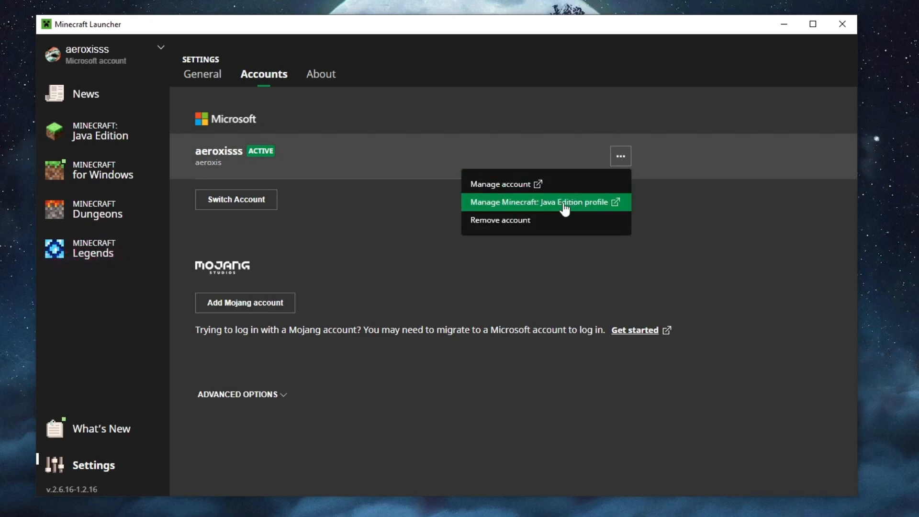
mouse_move(563, 216)
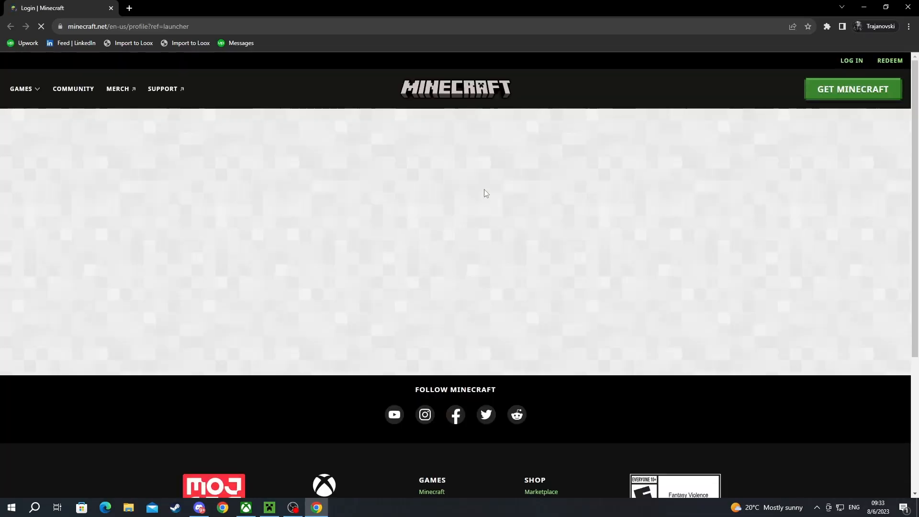
Sign in with Microsoft on minecraft.net and reach the My Games page
click(852, 60)
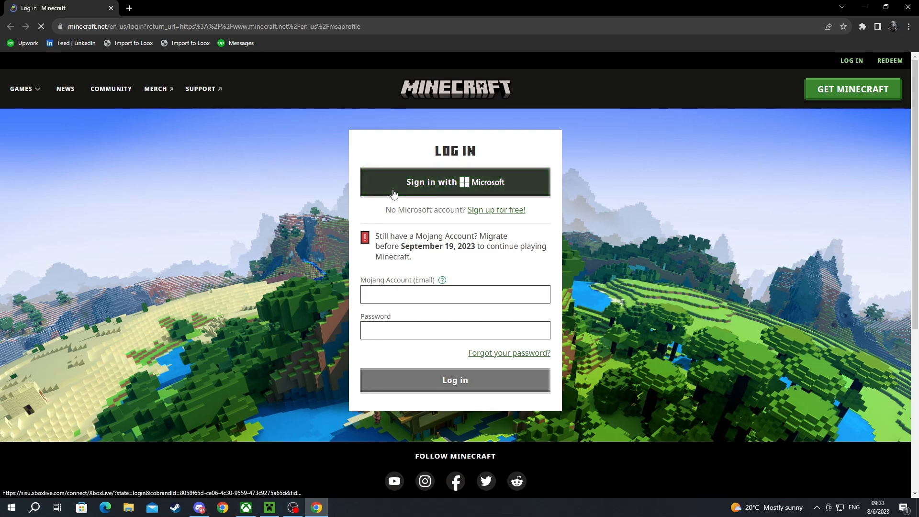
mouse_move(509, 353)
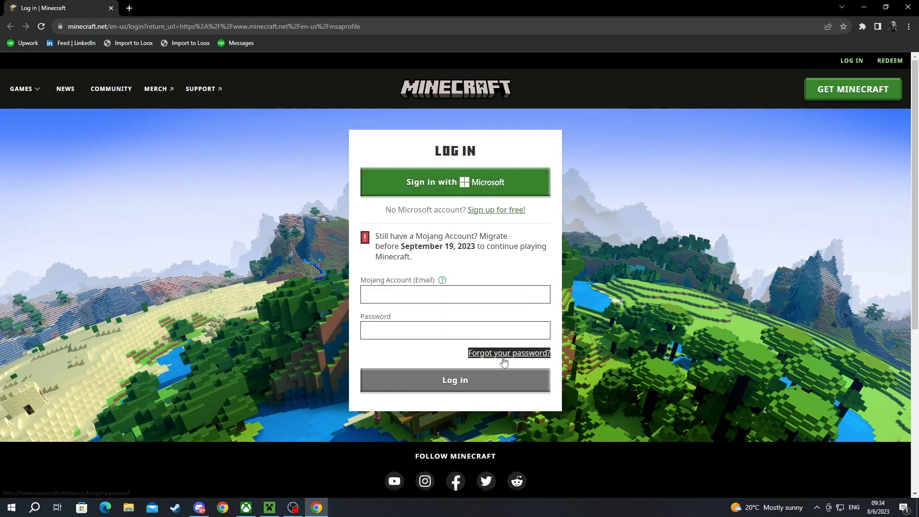
mouse_move(571, 344)
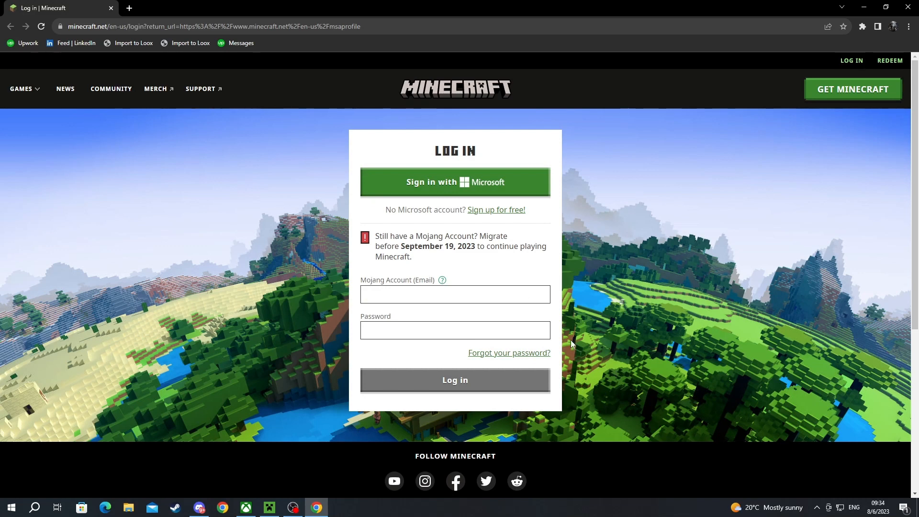
mouse_move(473, 201)
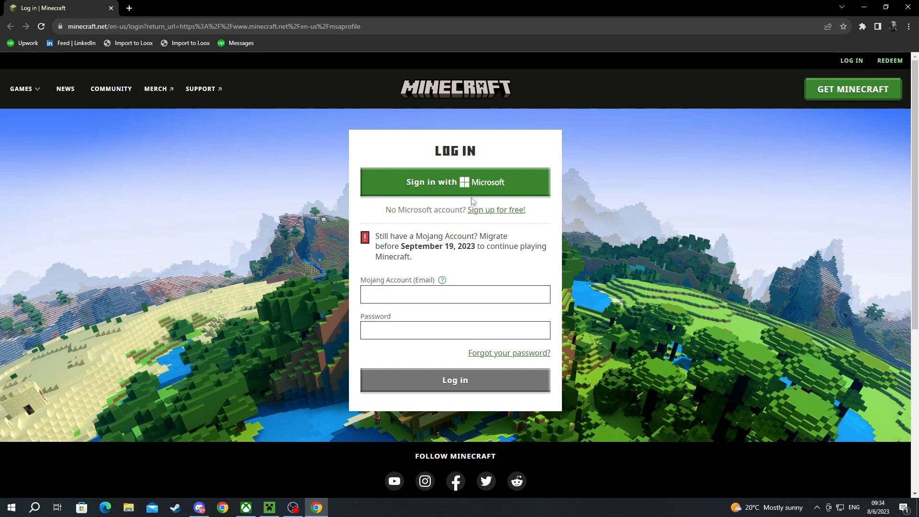
mouse_move(454, 182)
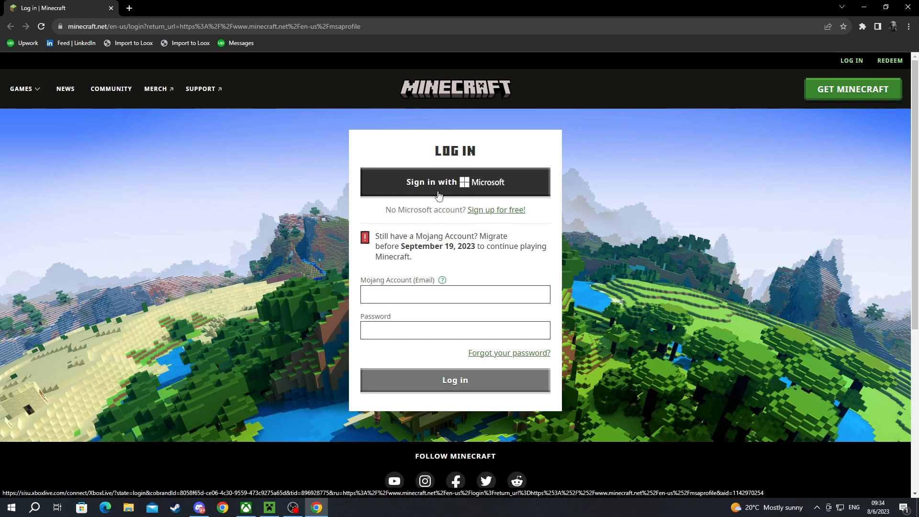
click(455, 182)
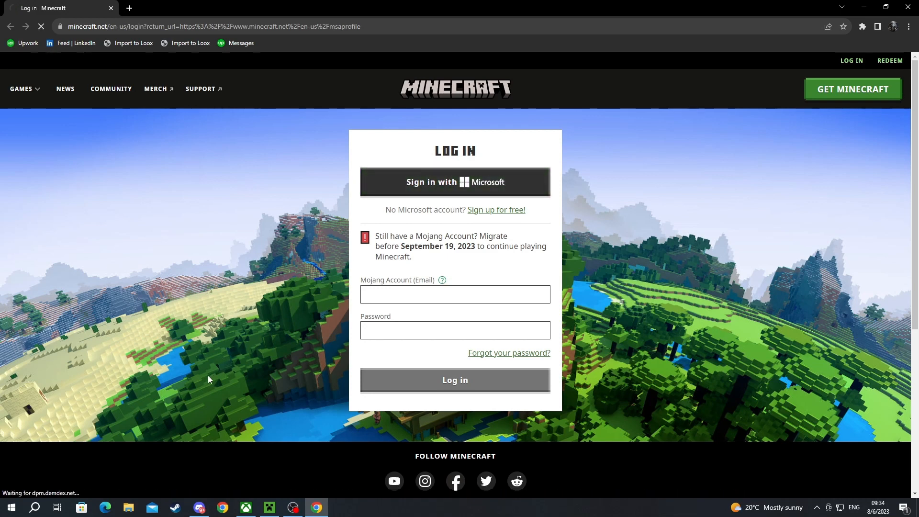
click(455, 181)
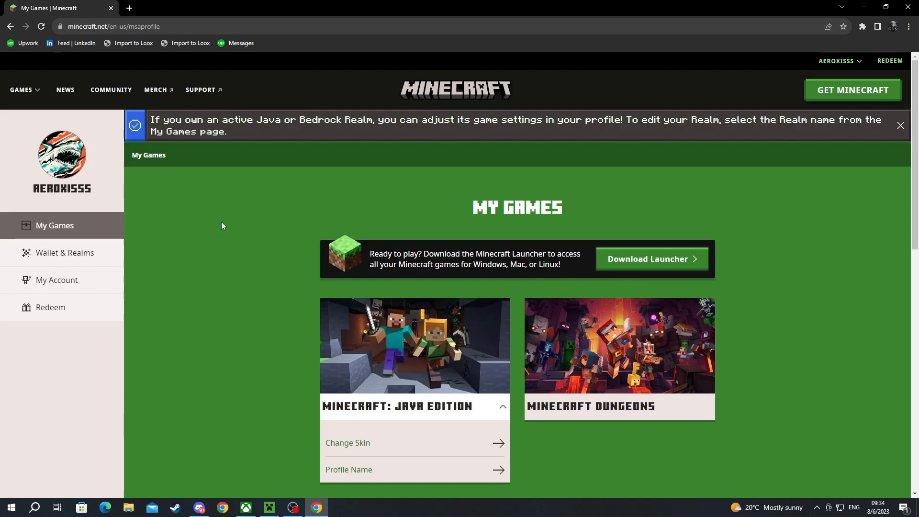
mouse_move(501, 238)
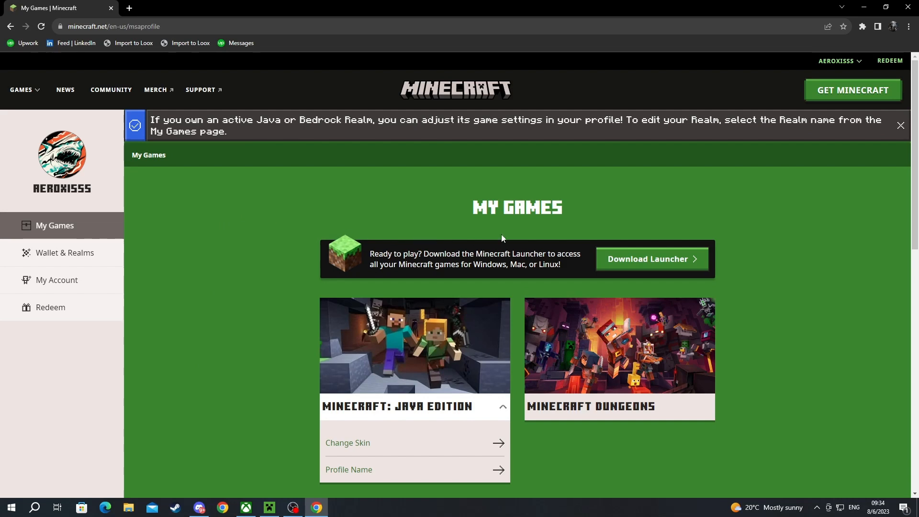
click(837, 60)
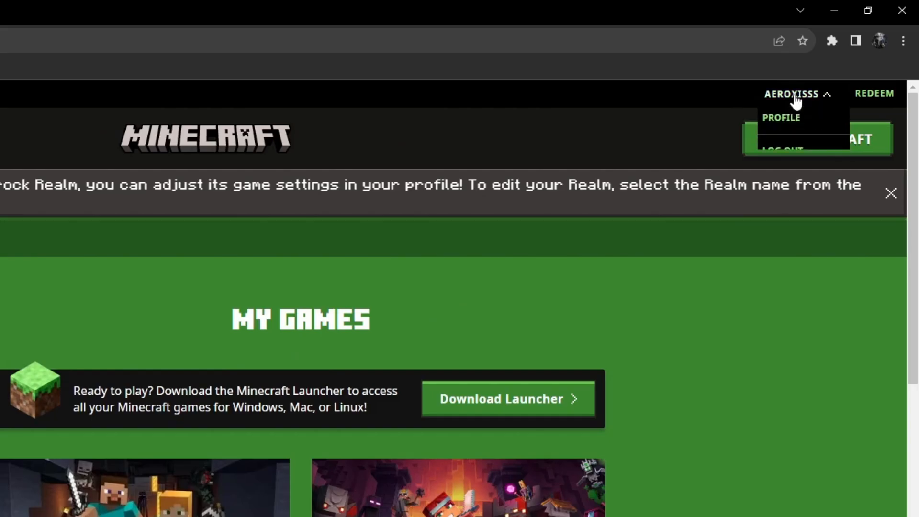
click(781, 118)
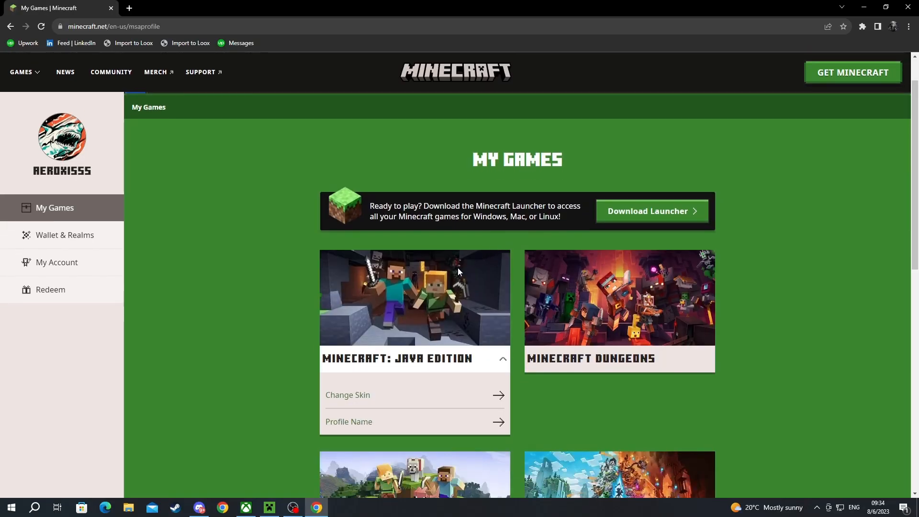
mouse_move(361, 353)
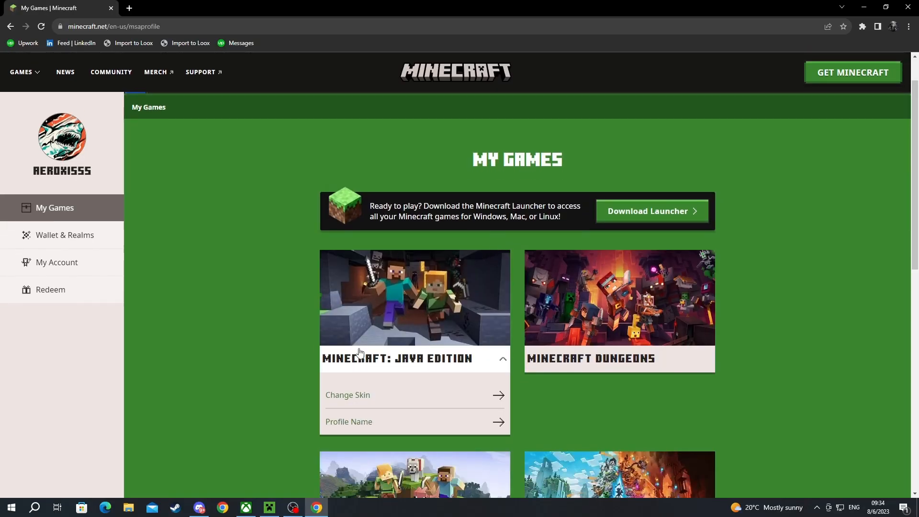
mouse_move(415, 301)
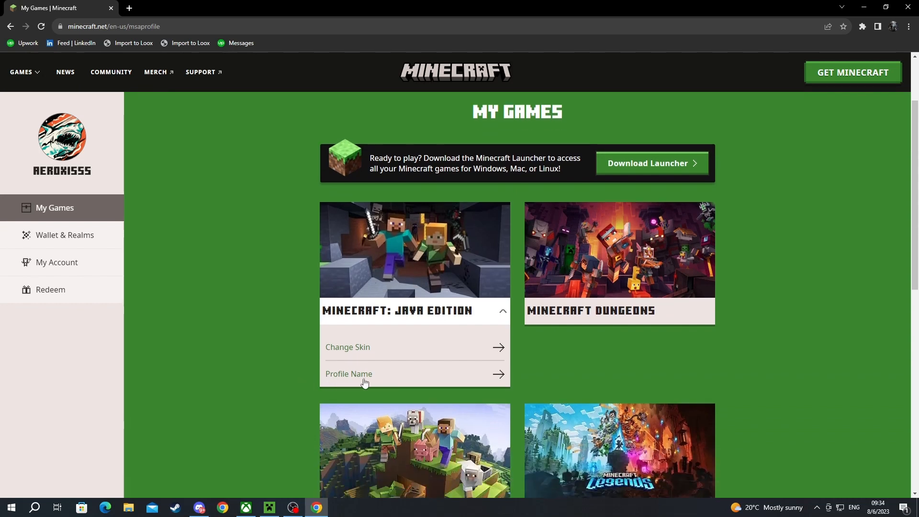
Go to the Java Edition Profile Name page with the 30-day change restriction
click(349, 374)
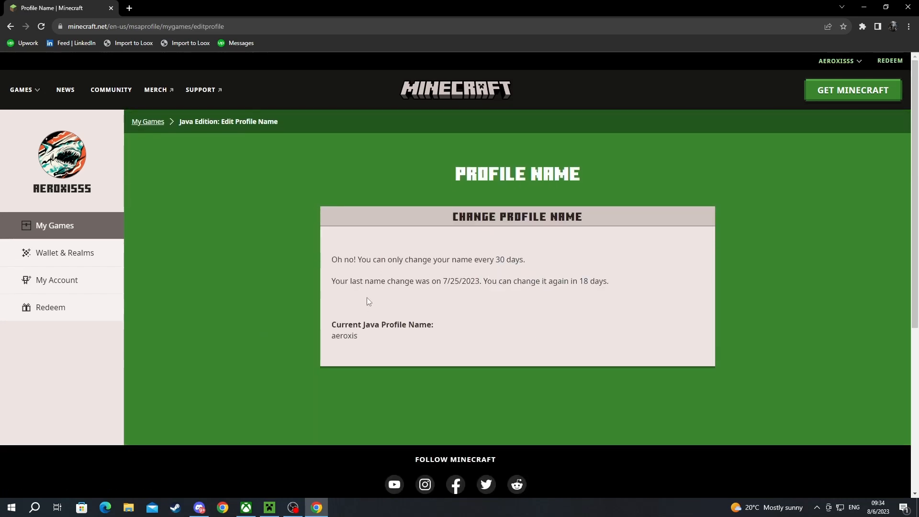
mouse_move(384, 318)
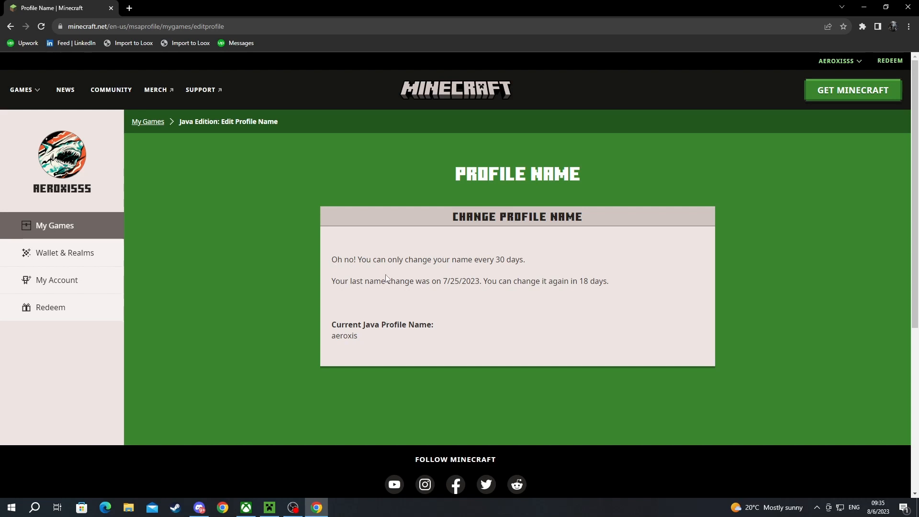
mouse_move(411, 298)
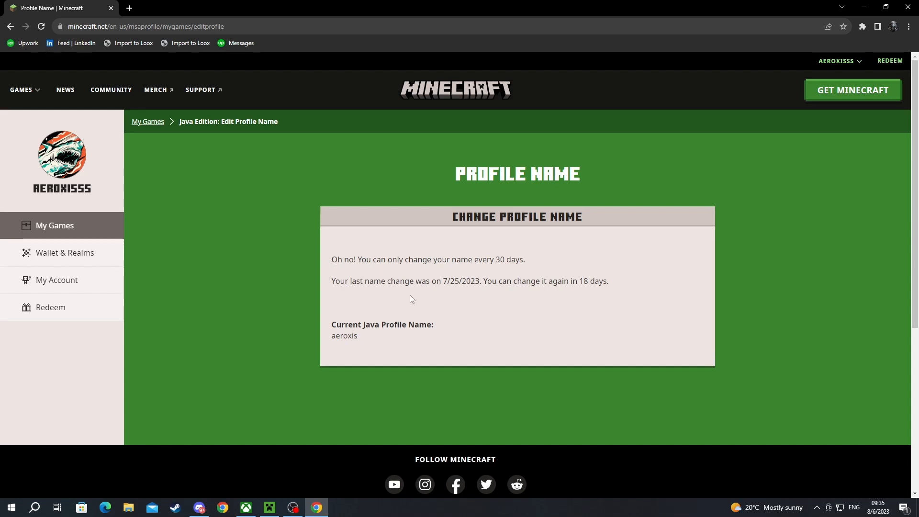
mouse_move(498, 295)
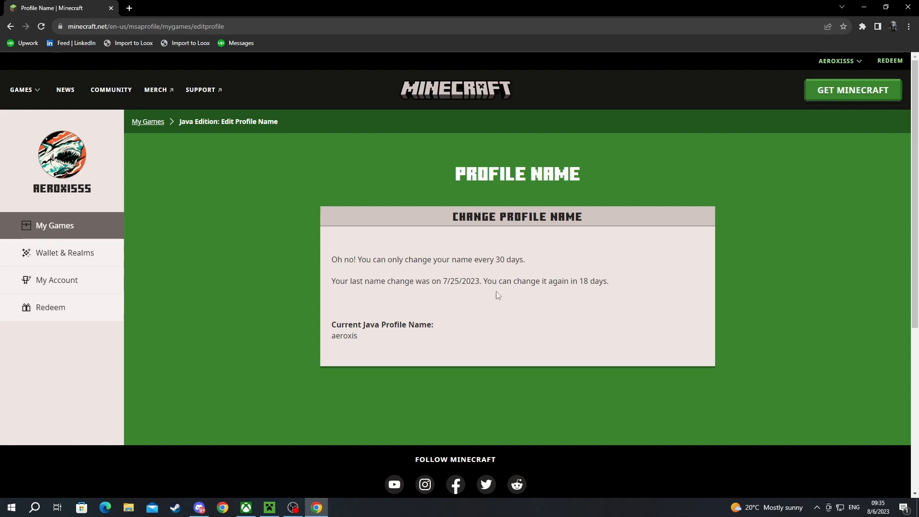
mouse_move(594, 301)
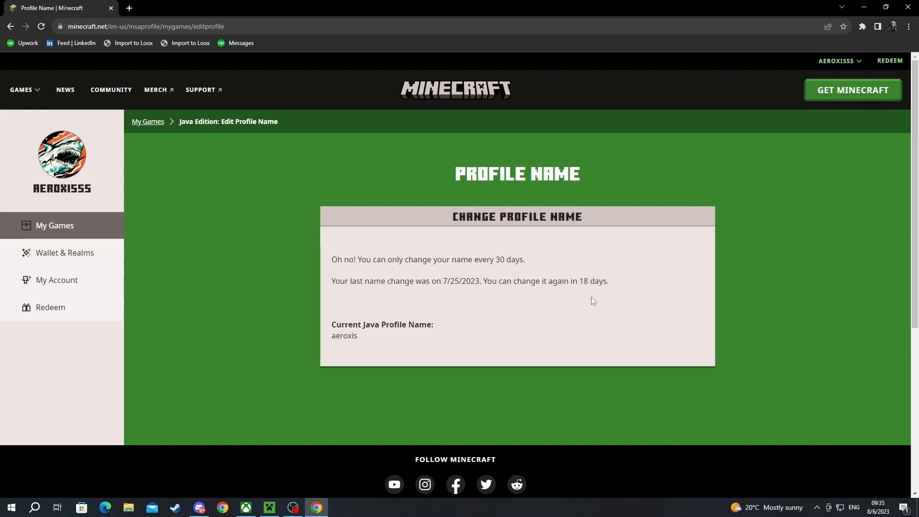
mouse_move(368, 320)
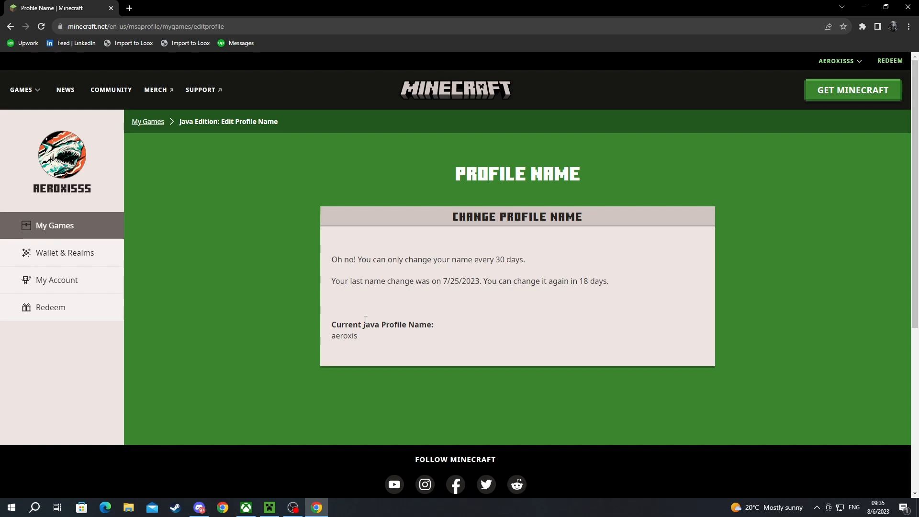
mouse_move(428, 351)
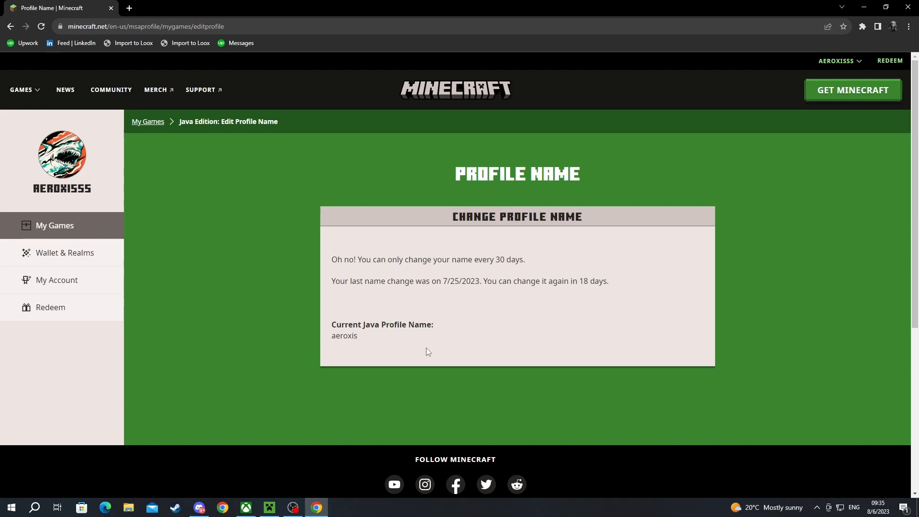
mouse_move(422, 346)
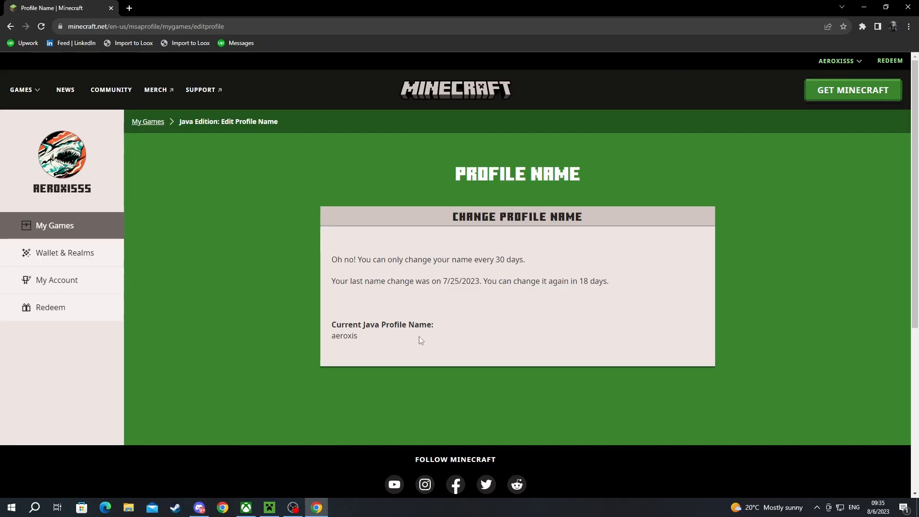
mouse_move(464, 340)
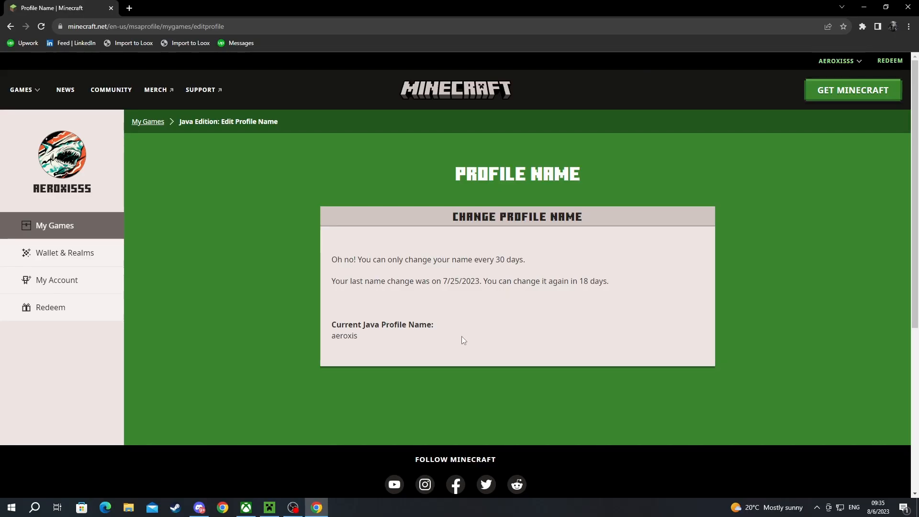